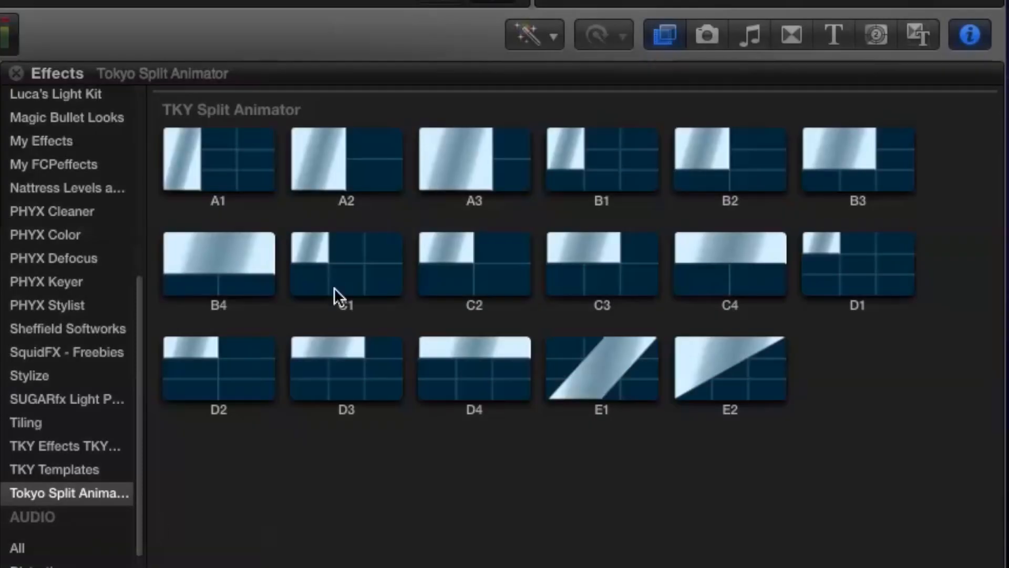
# - Apply the B1 Split Animator quarter-frame effect to the top clip and select the three lower racing clips
pyautogui.doubleClick(474, 368)
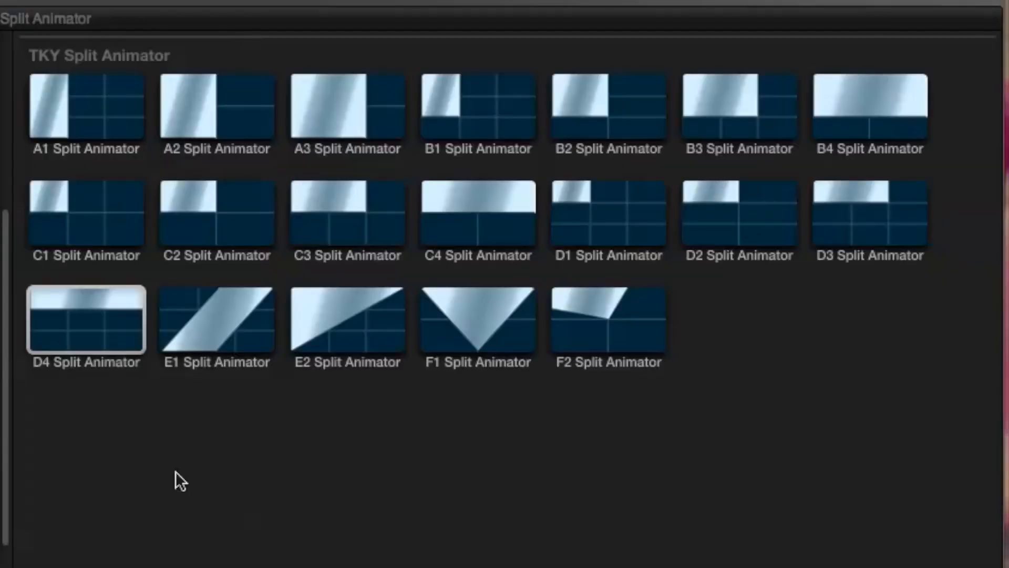
pyautogui.moveTo(206, 483)
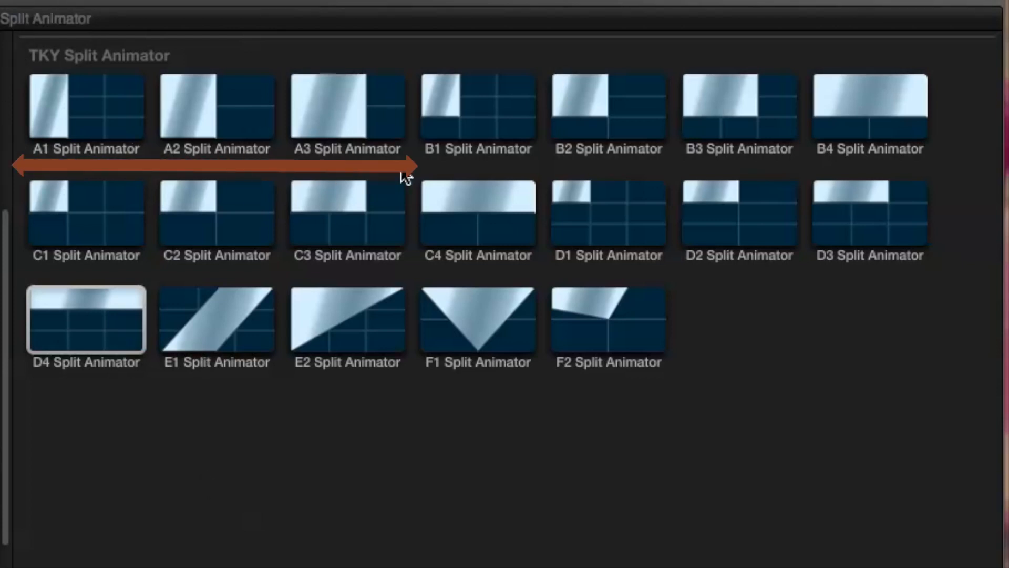
pyautogui.moveTo(412, 70)
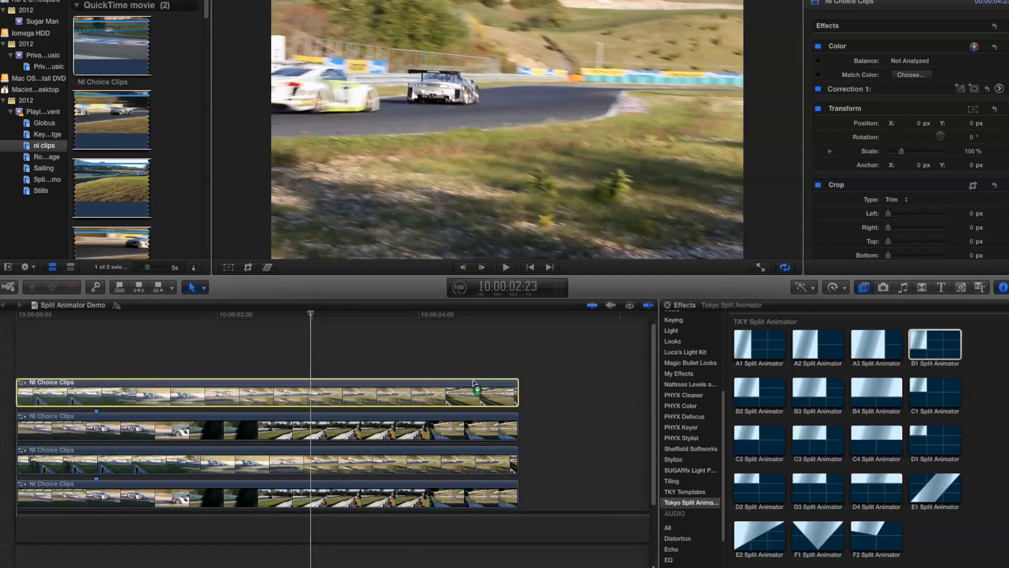
pyautogui.doubleClick(933, 348)
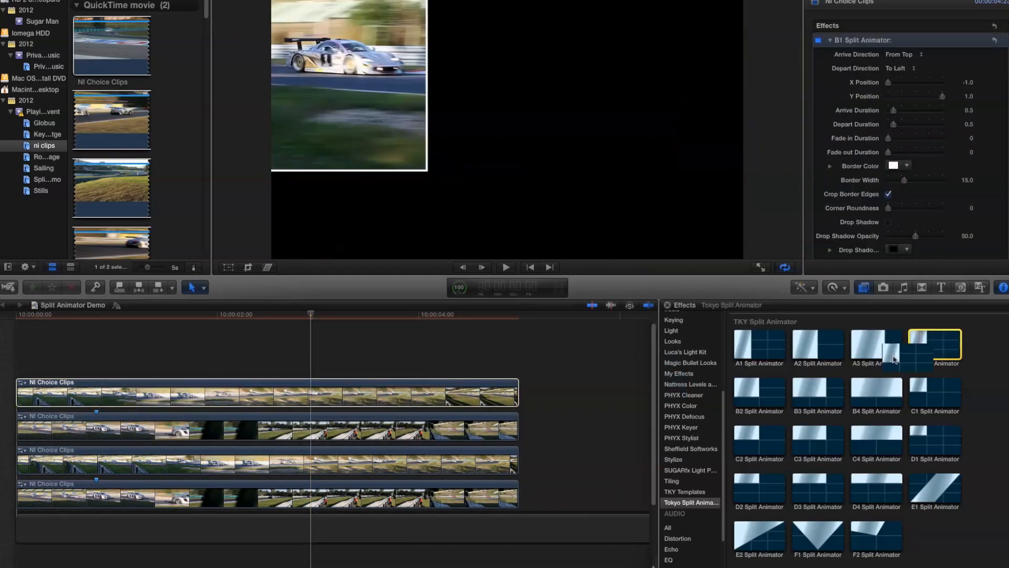
pyautogui.click(934, 346)
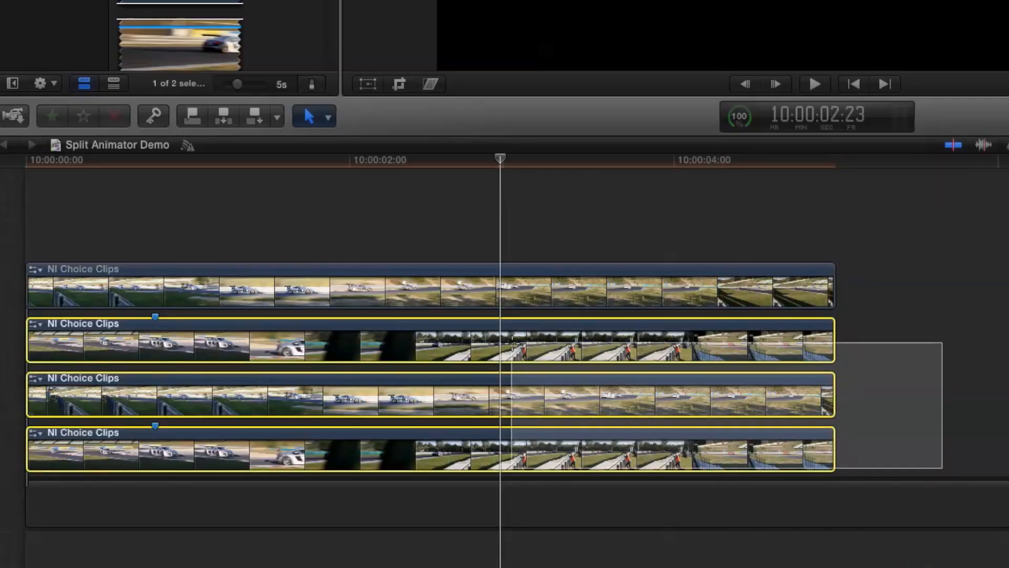
pyautogui.click(483, 159)
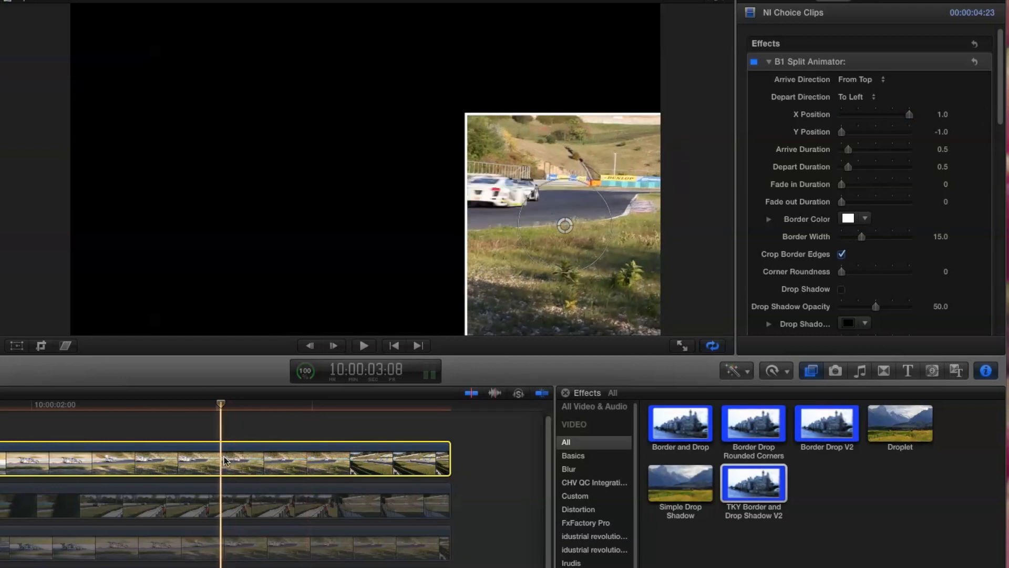
pyautogui.moveTo(215, 493)
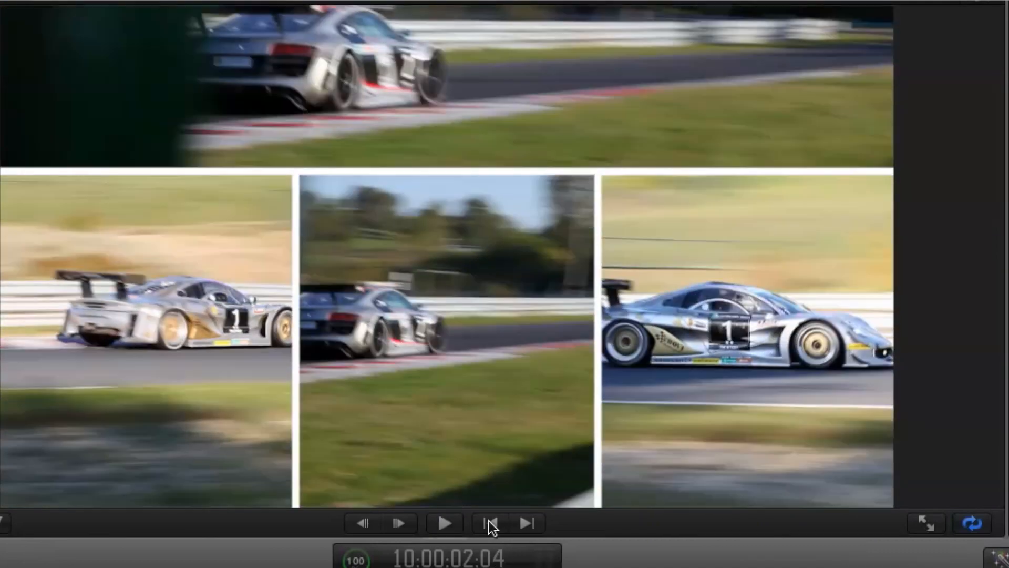
pyautogui.click(489, 523)
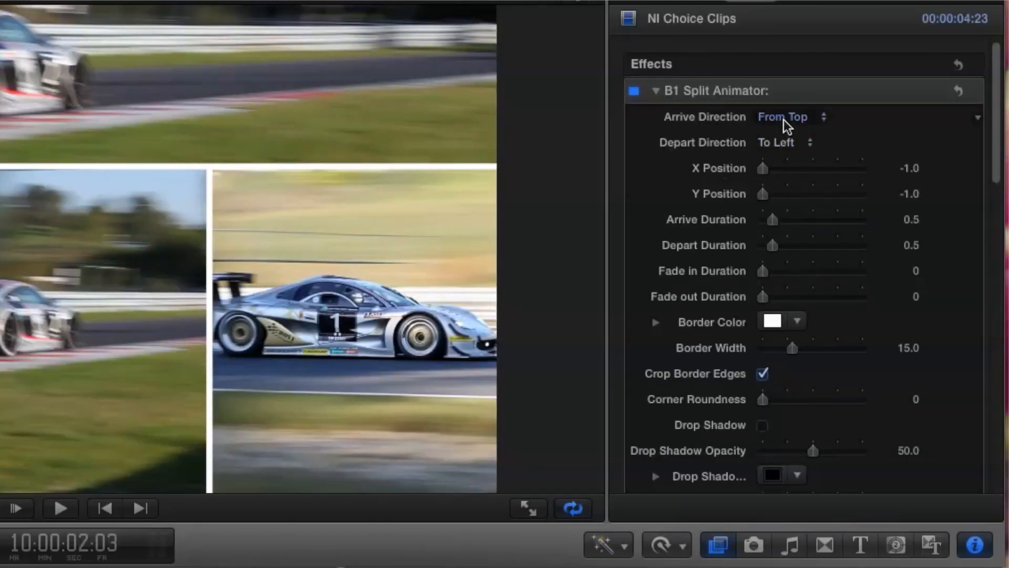
pyautogui.click(786, 117)
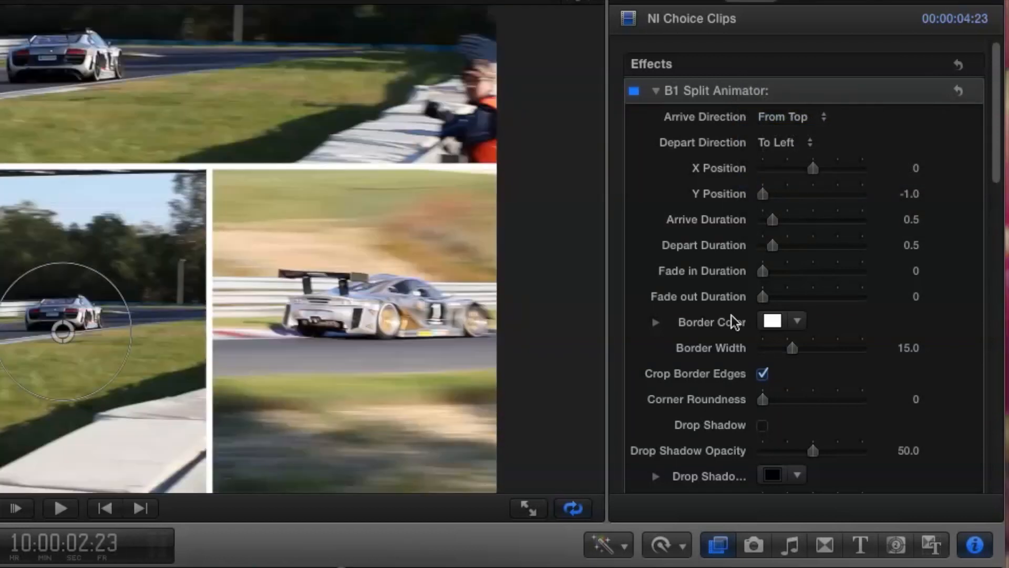
pyautogui.click(792, 117)
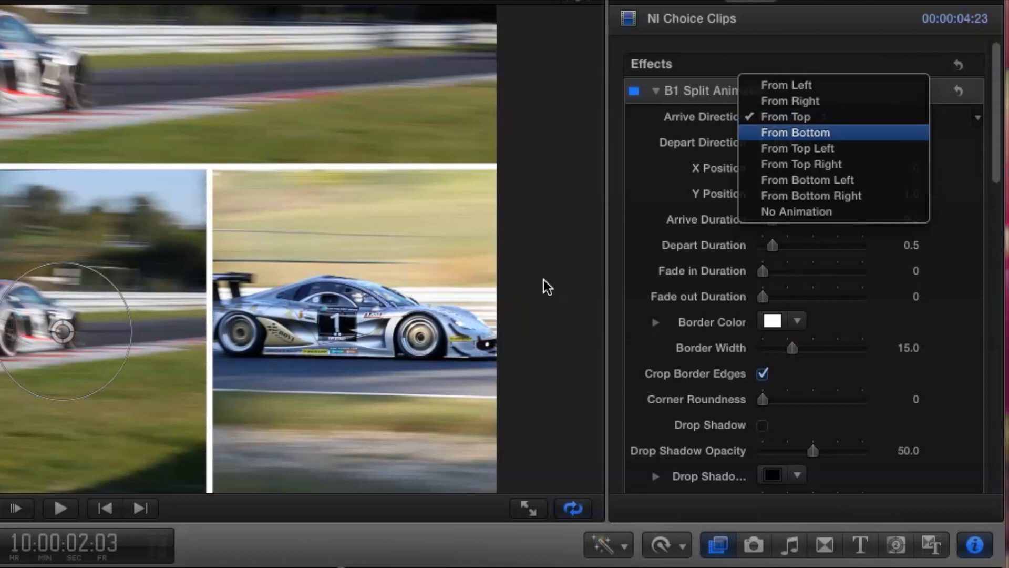
pyautogui.moveTo(798, 148)
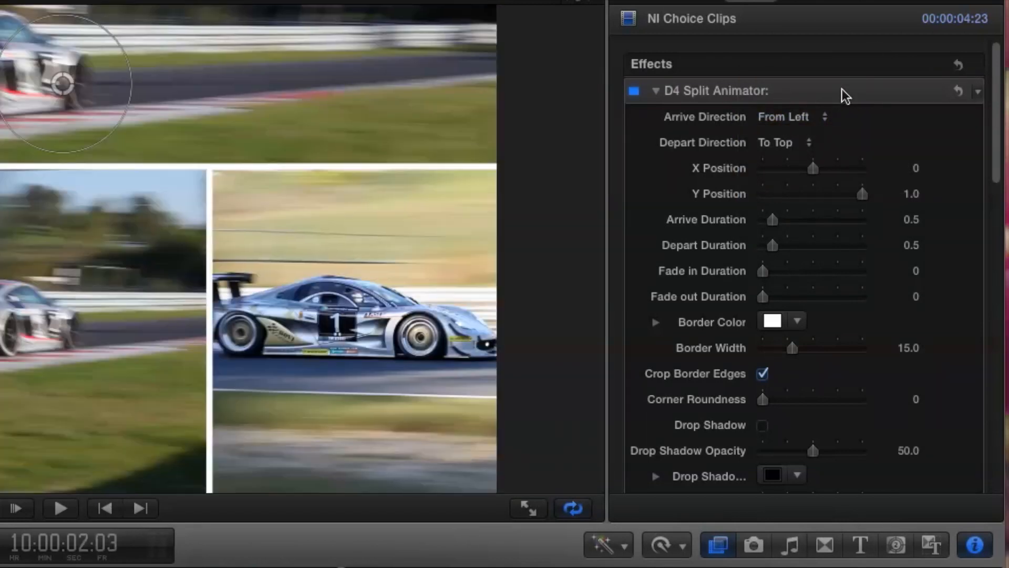
pyautogui.click(791, 117)
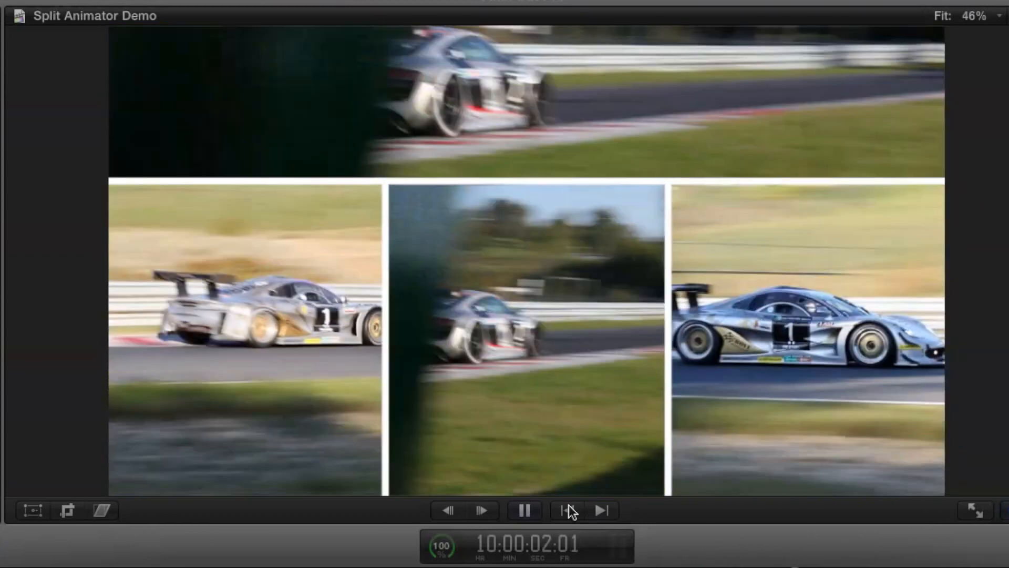
pyautogui.click(568, 510)
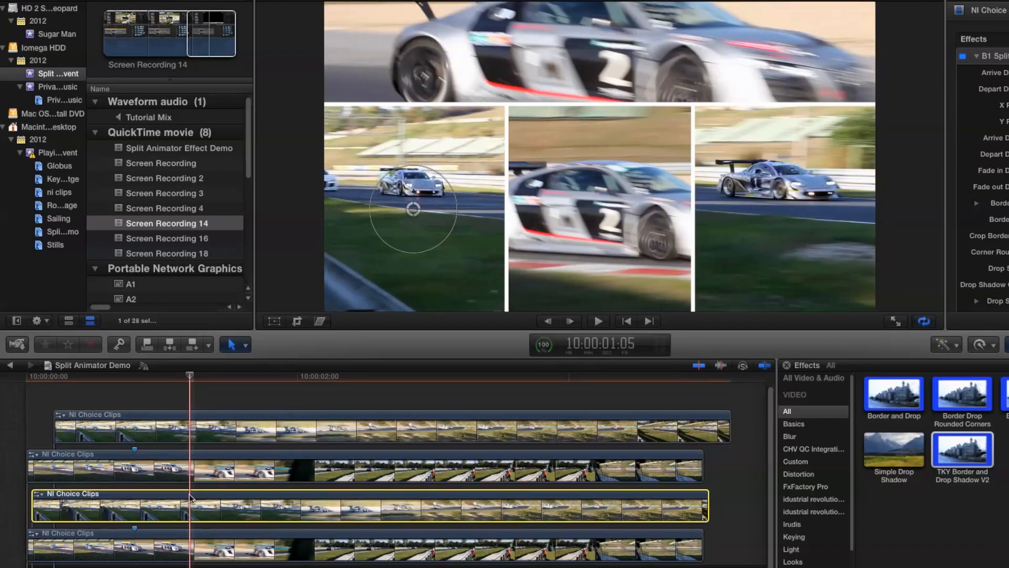
# - Offset the third racing clip's start to the right and show its D4 Split Animator settings
pyautogui.click(597, 322)
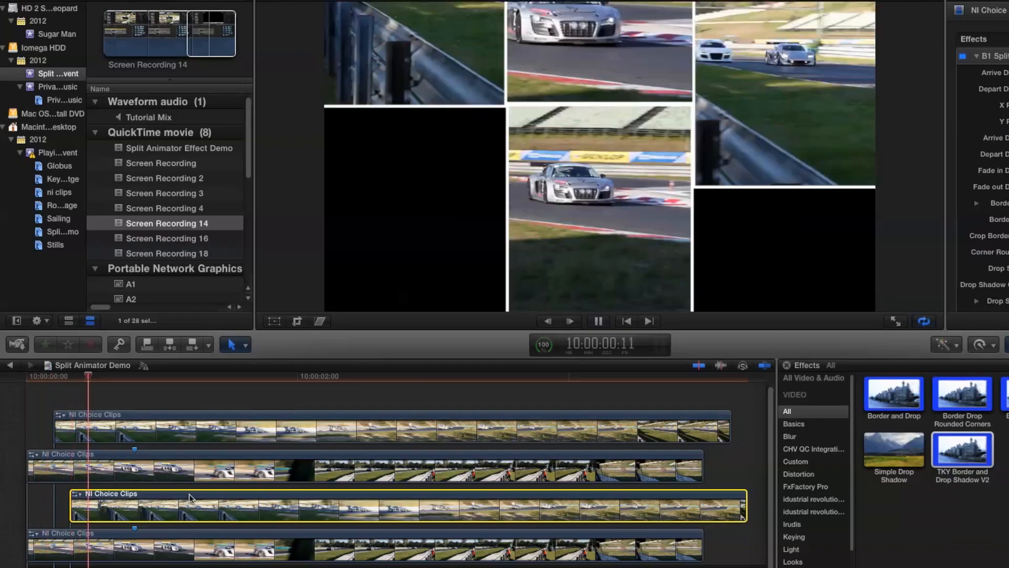
pyautogui.click(597, 322)
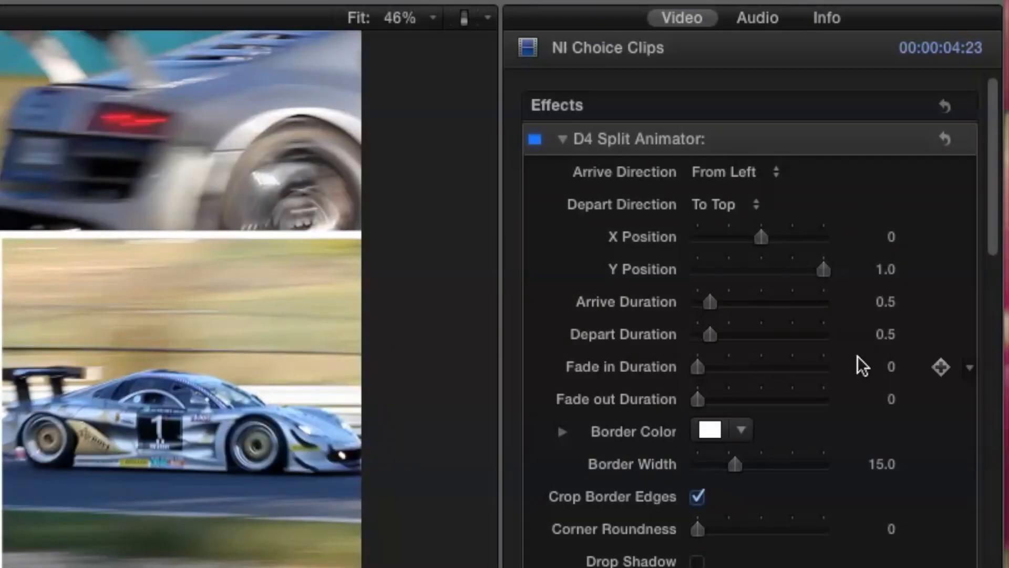
pyautogui.moveTo(893, 322)
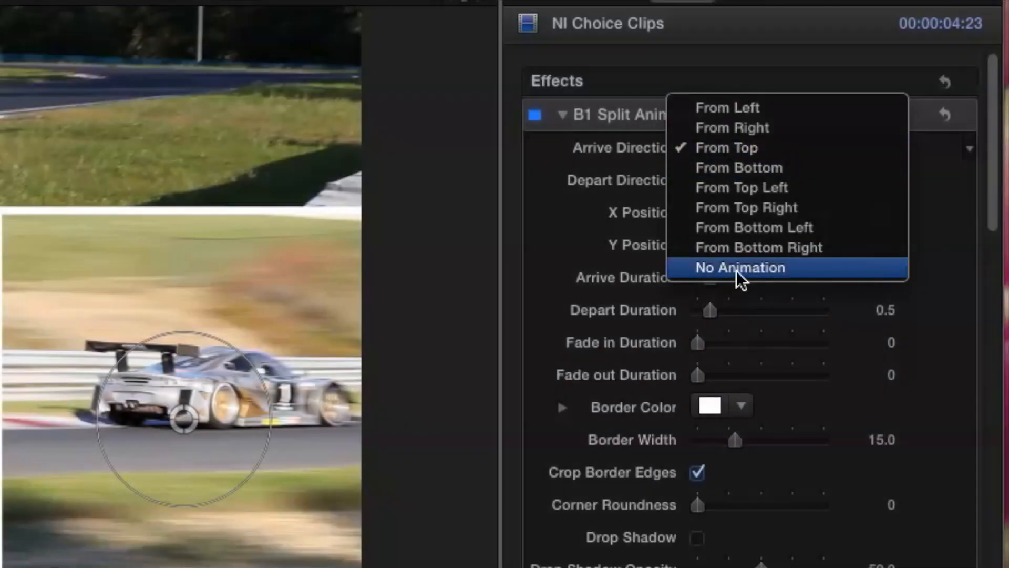
# - Set the B1 Split Animator Arrive Direction to No Animation, keeping the left departure
pyautogui.click(740, 267)
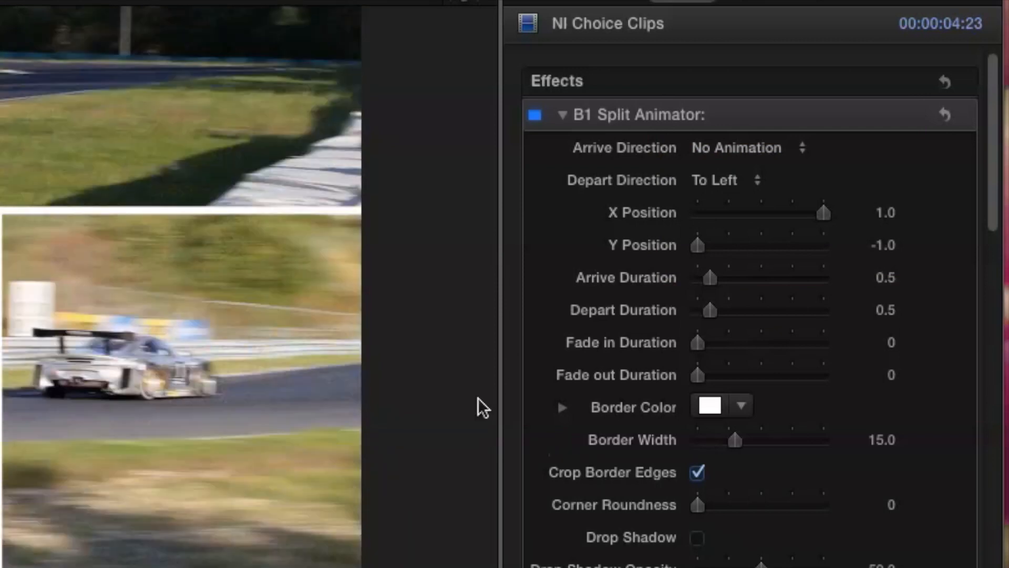
pyautogui.scroll(-3)
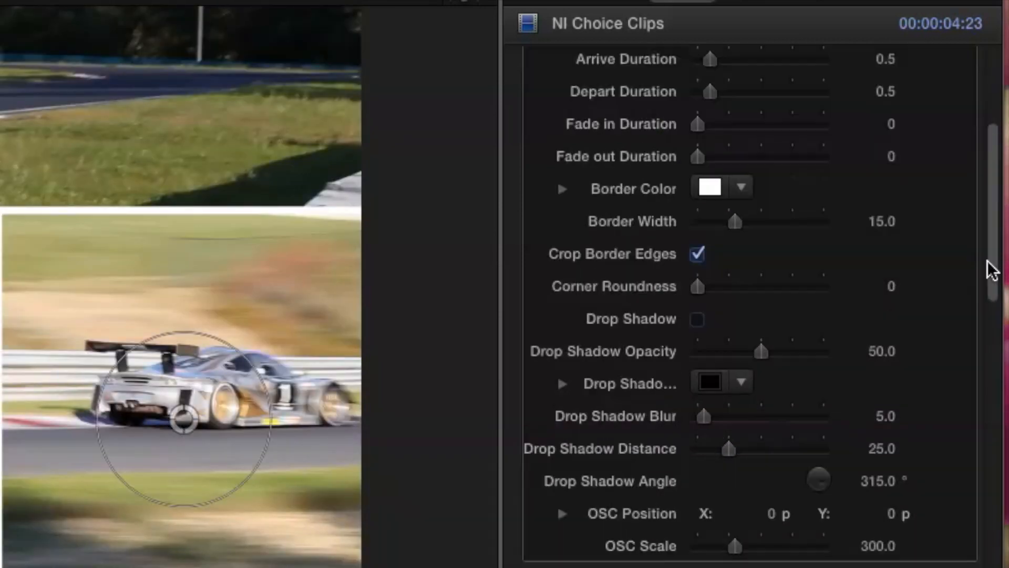
pyautogui.scroll(3)
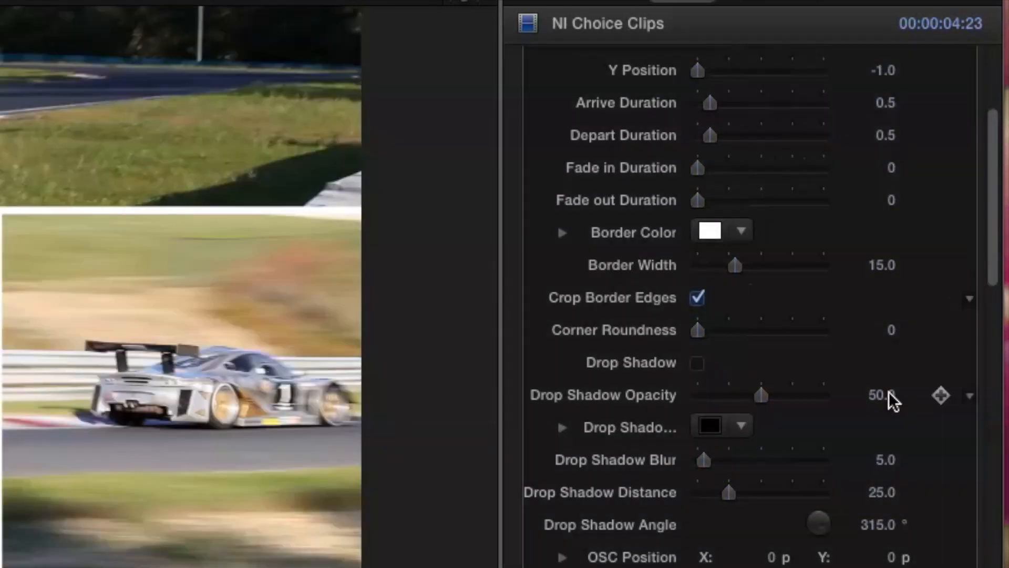
pyautogui.moveTo(891, 168)
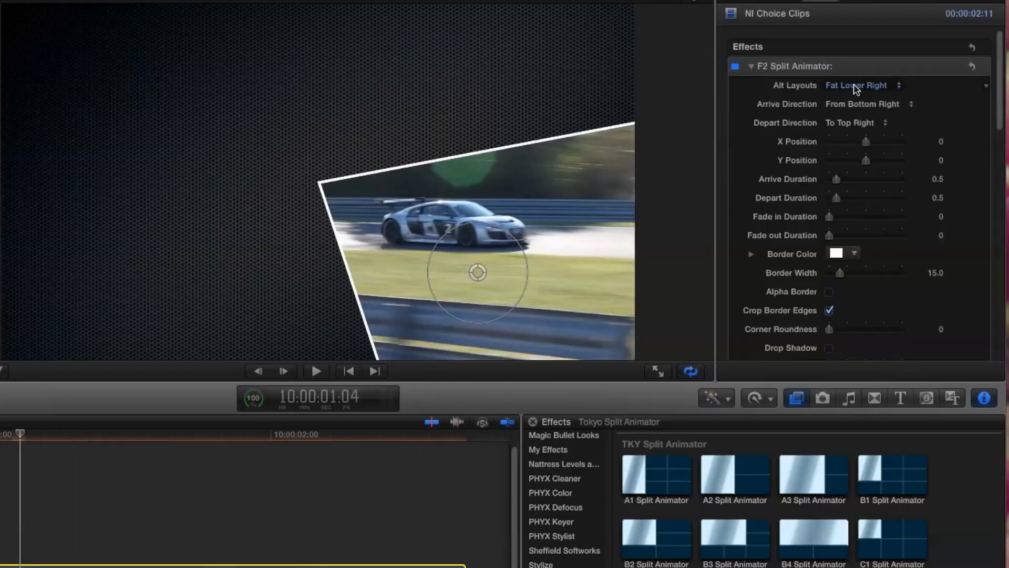
# - Choose the Thin Upper Right alternate layout for the F2 split and start editing the other clip's X Position
pyautogui.click(856, 85)
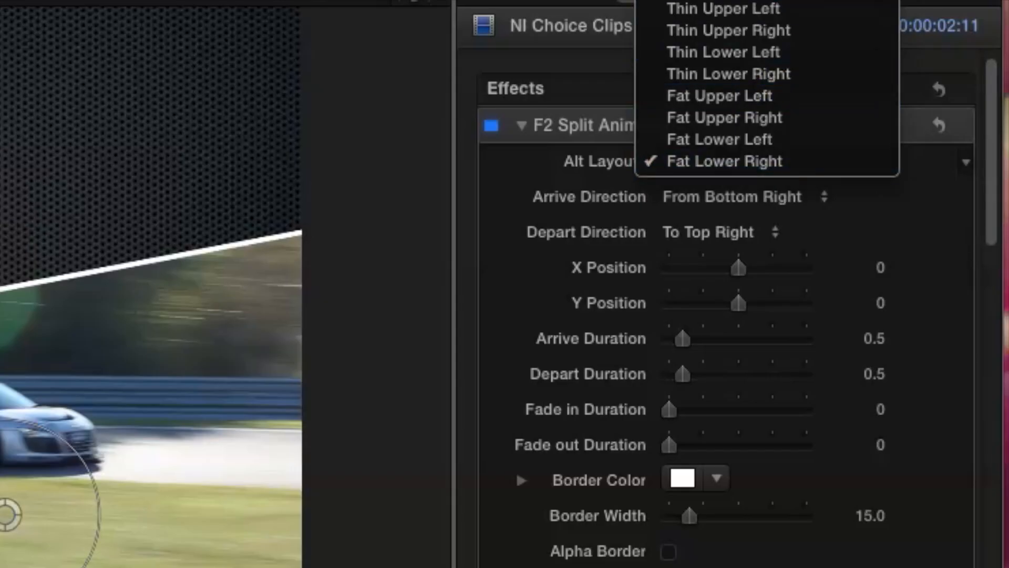
pyautogui.click(719, 96)
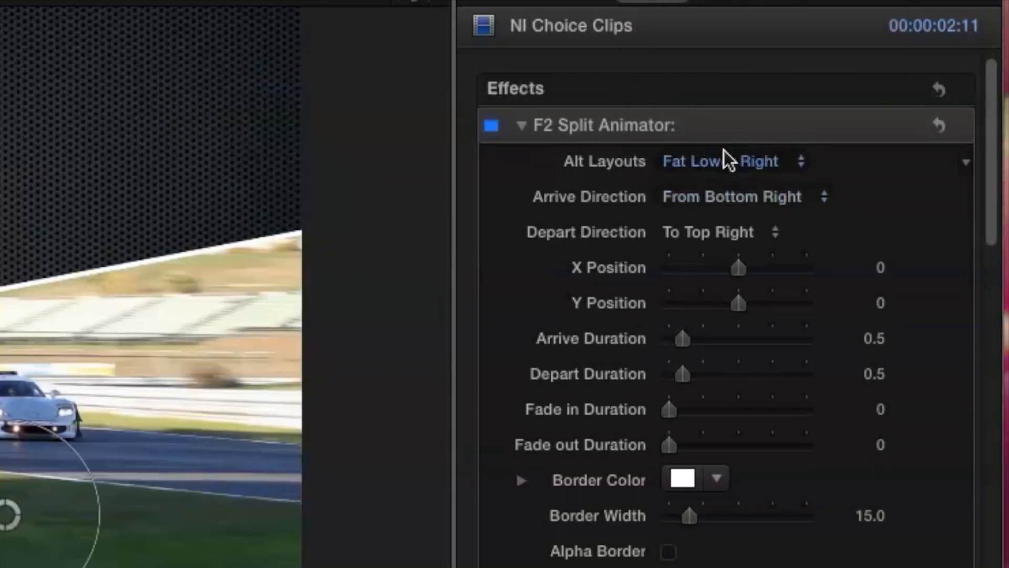
pyautogui.click(734, 161)
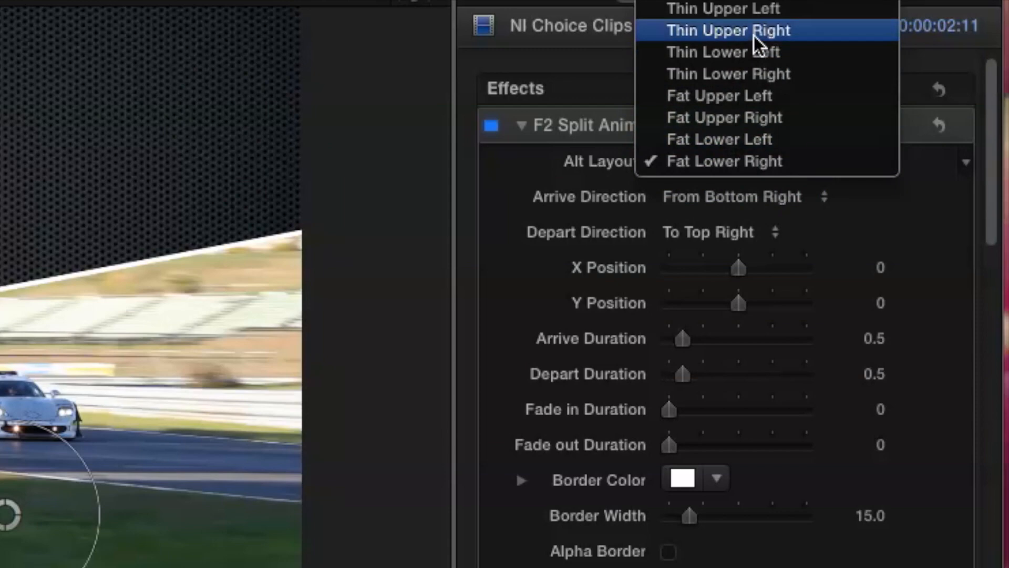
pyautogui.click(728, 29)
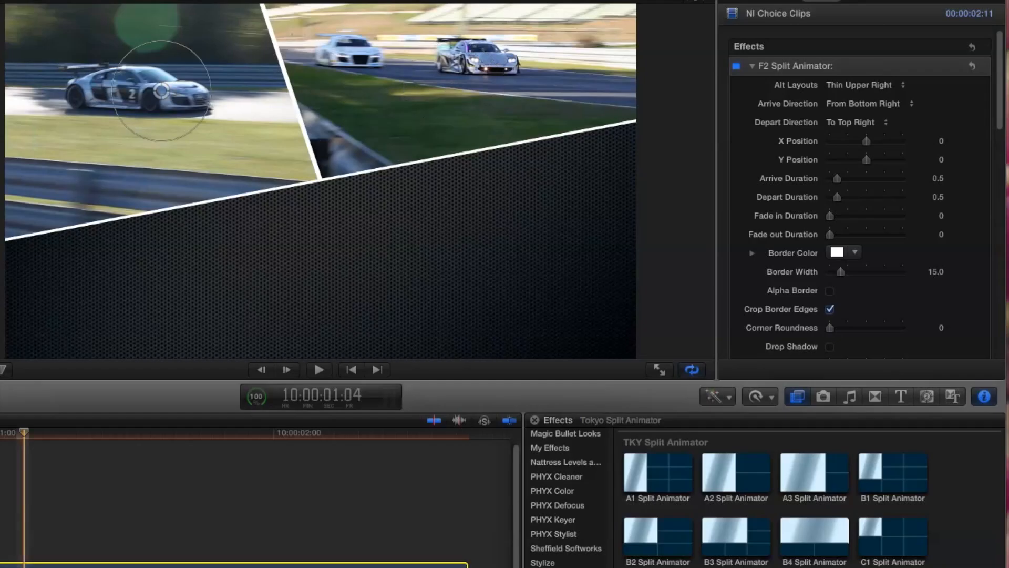
pyautogui.click(861, 84)
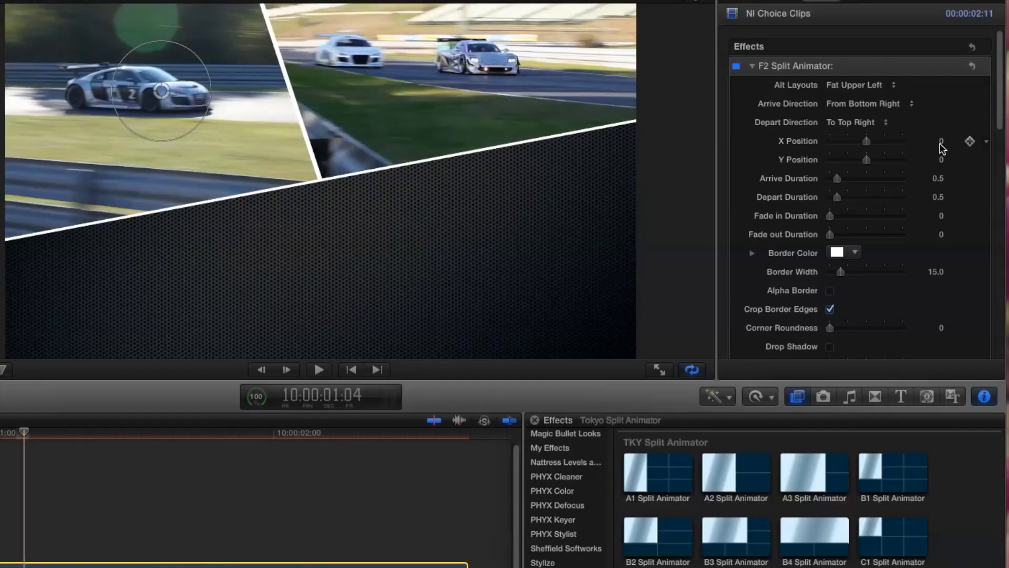
pyautogui.click(940, 141)
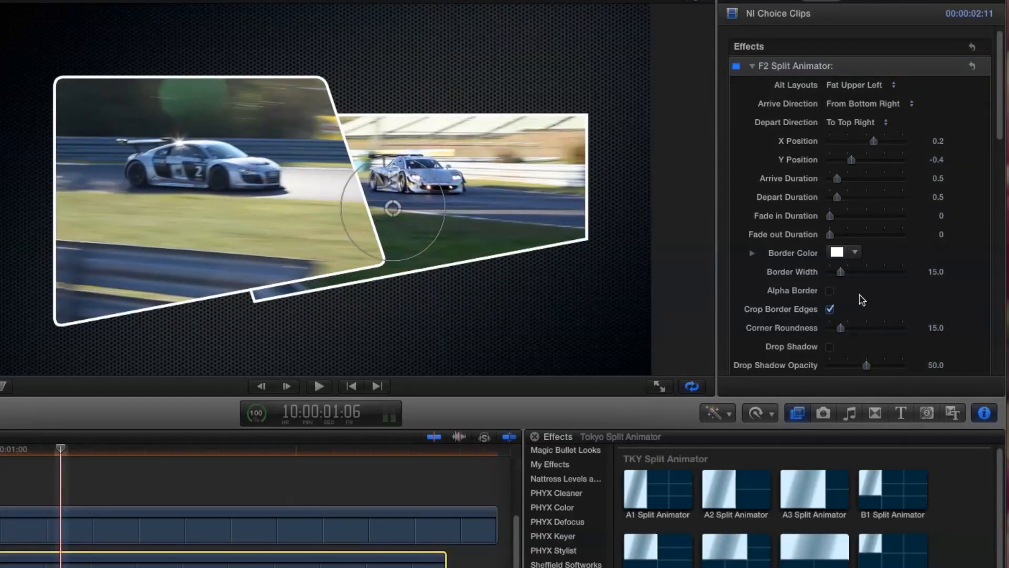
# - Set the first clip's panel to X Position 0.2, Y Position -0.4 and Corner Roundness 15
pyautogui.click(893, 84)
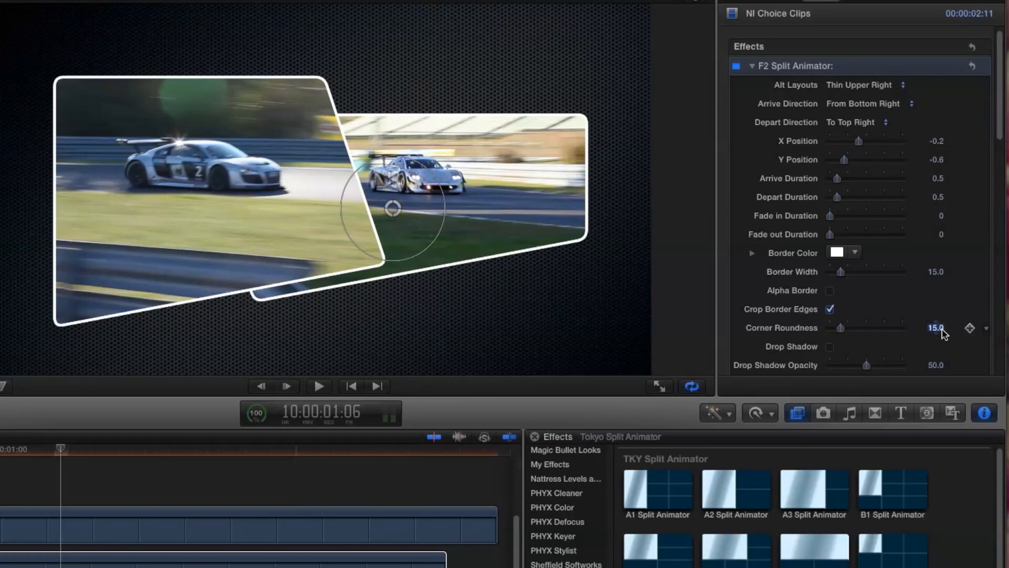
# - Give the second box Corner Roundness 15, turn on Drop Shadow and make the border black
pyautogui.click(830, 346)
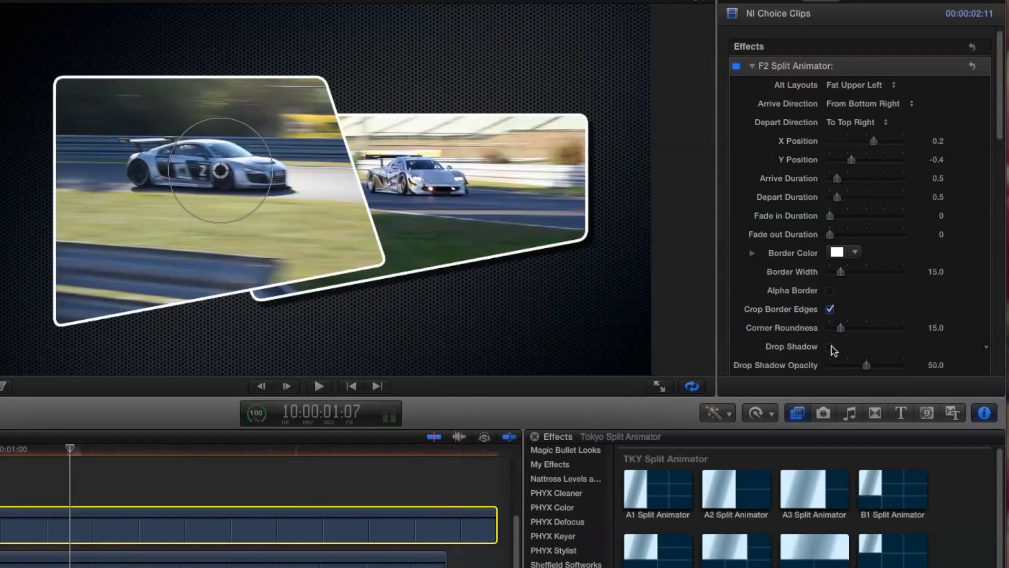
pyautogui.click(829, 346)
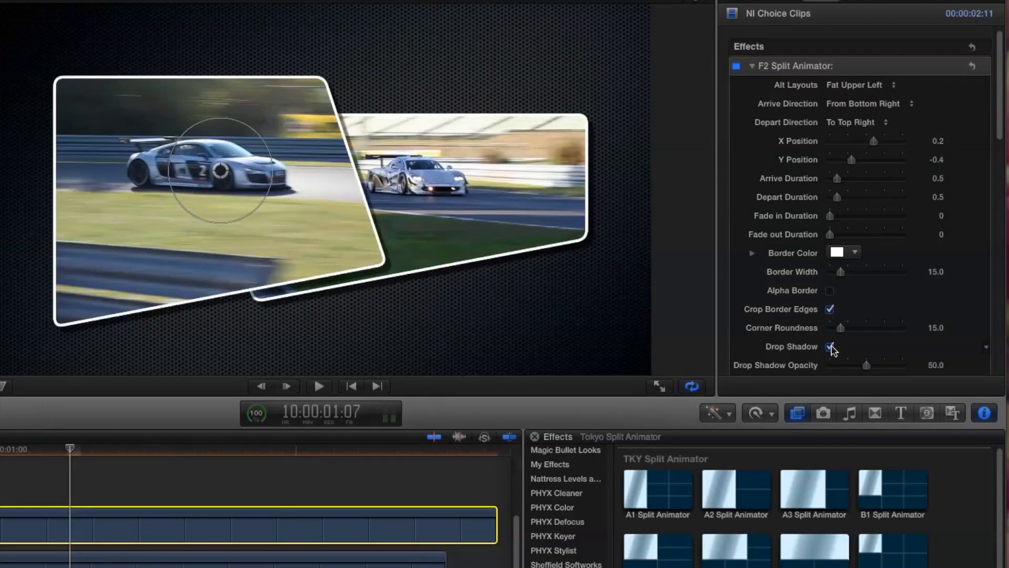
pyautogui.click(836, 252)
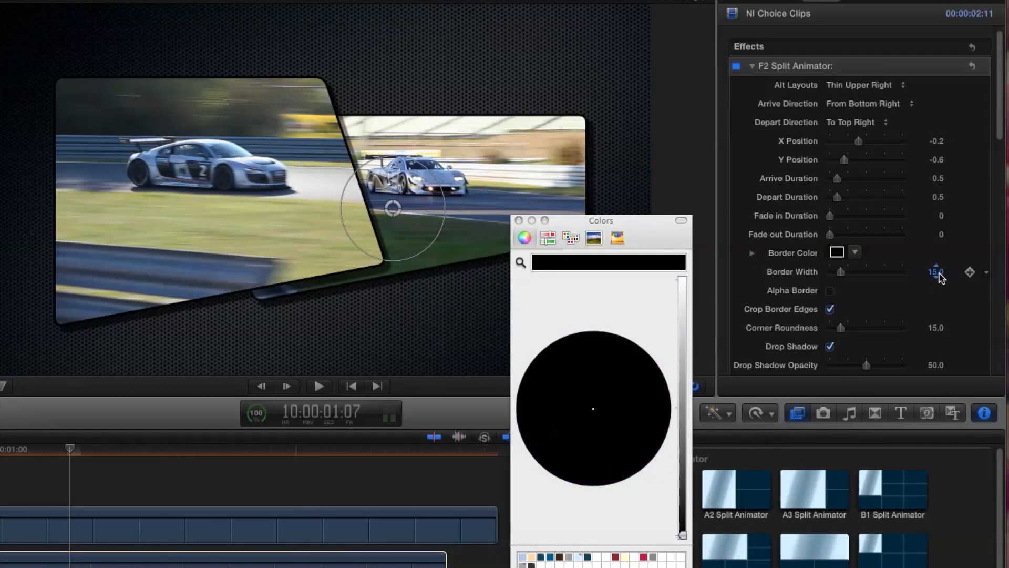
pyautogui.click(316, 386)
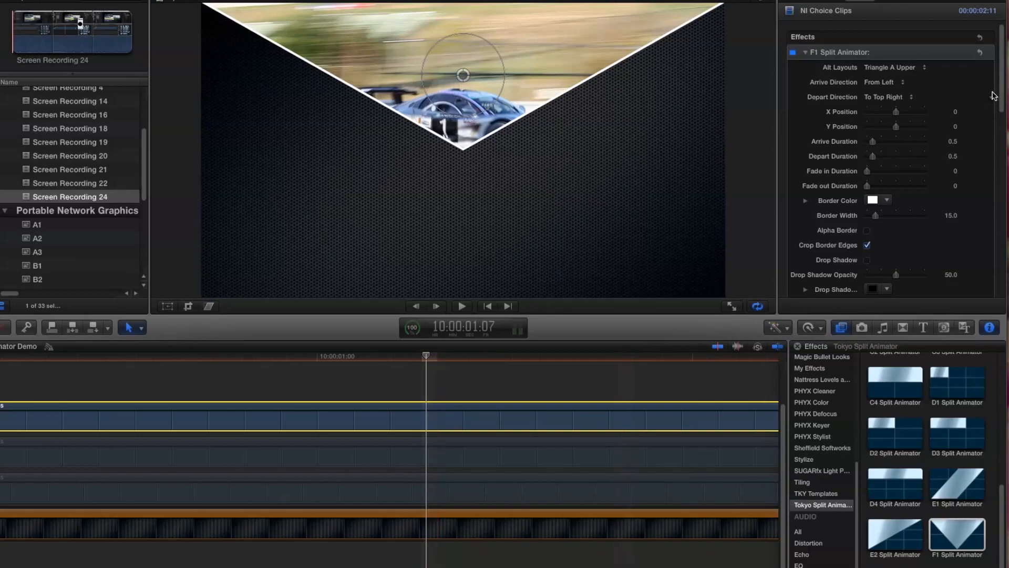
# - Switch the F1 clip to Triangle B Upper with Border Width 75 and Crop Border Edges off
pyautogui.click(901, 67)
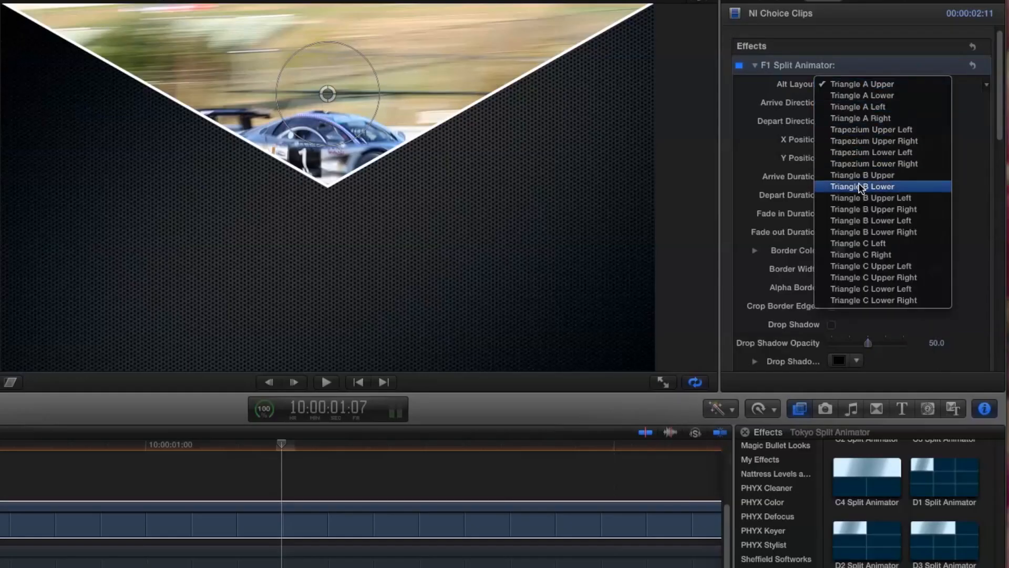
pyautogui.click(862, 174)
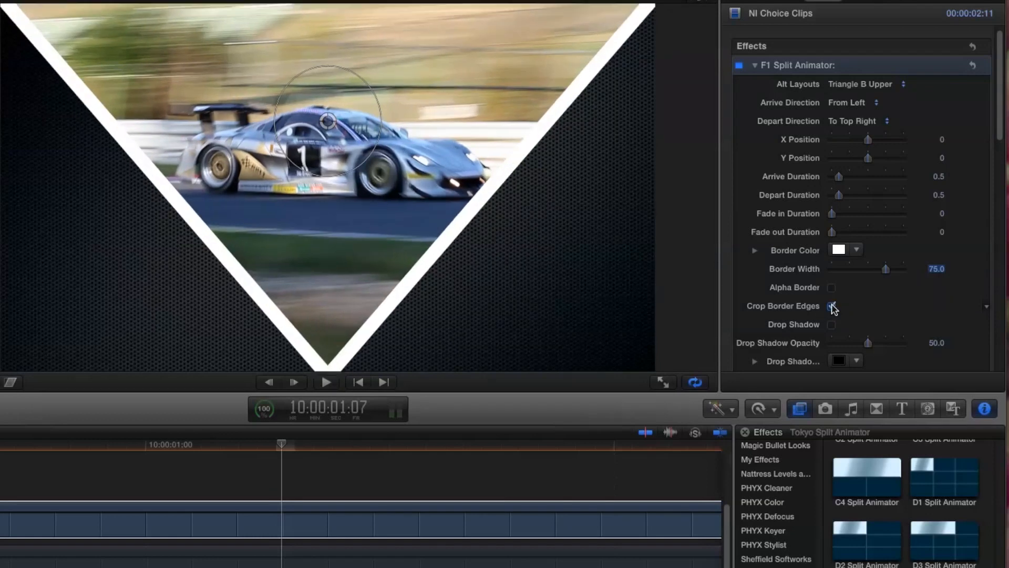
pyautogui.click(831, 306)
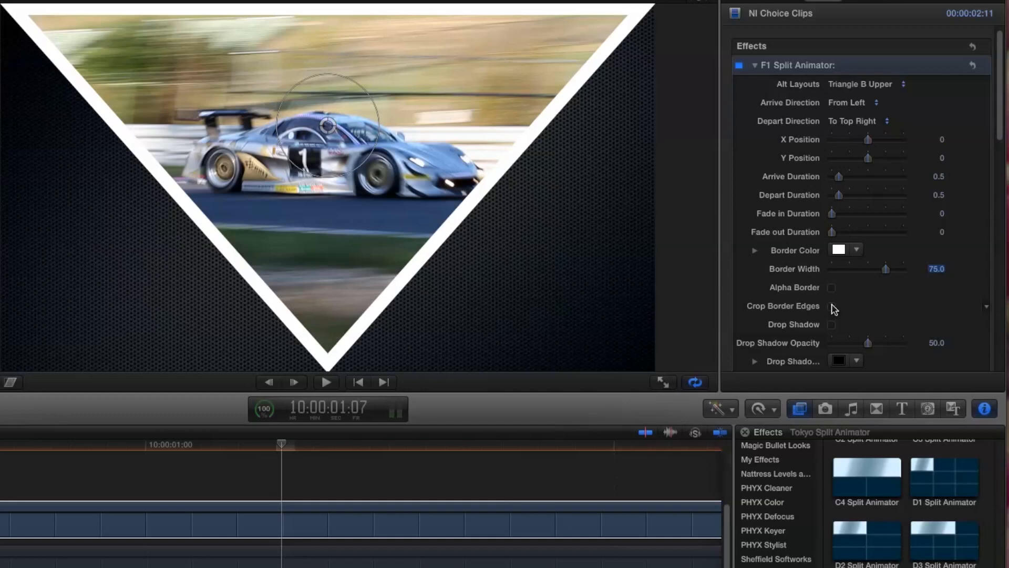
# - Turn on Alt Border for a transparent triangle border and add a Drop Shadow
pyautogui.click(830, 287)
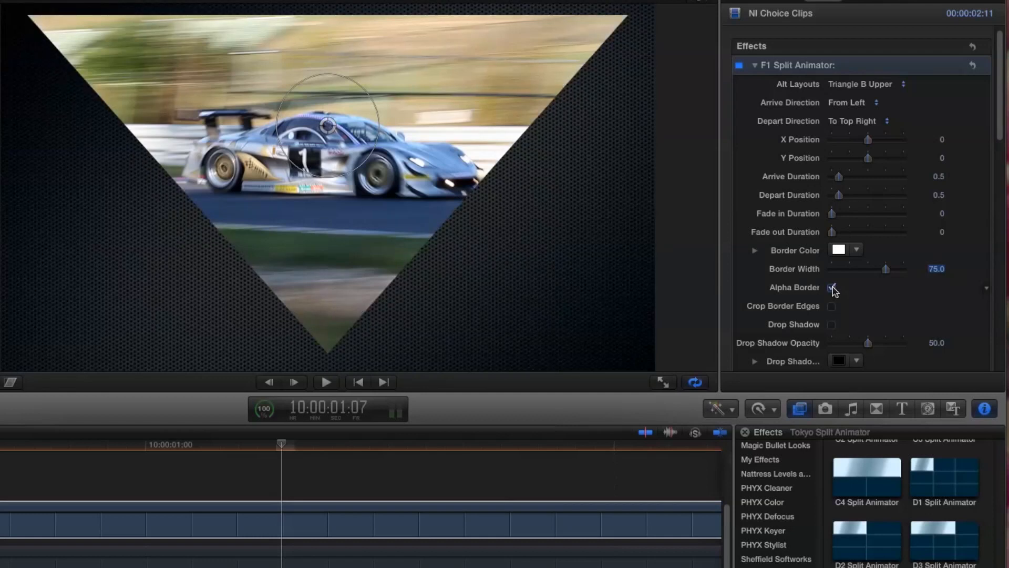
pyautogui.click(832, 287)
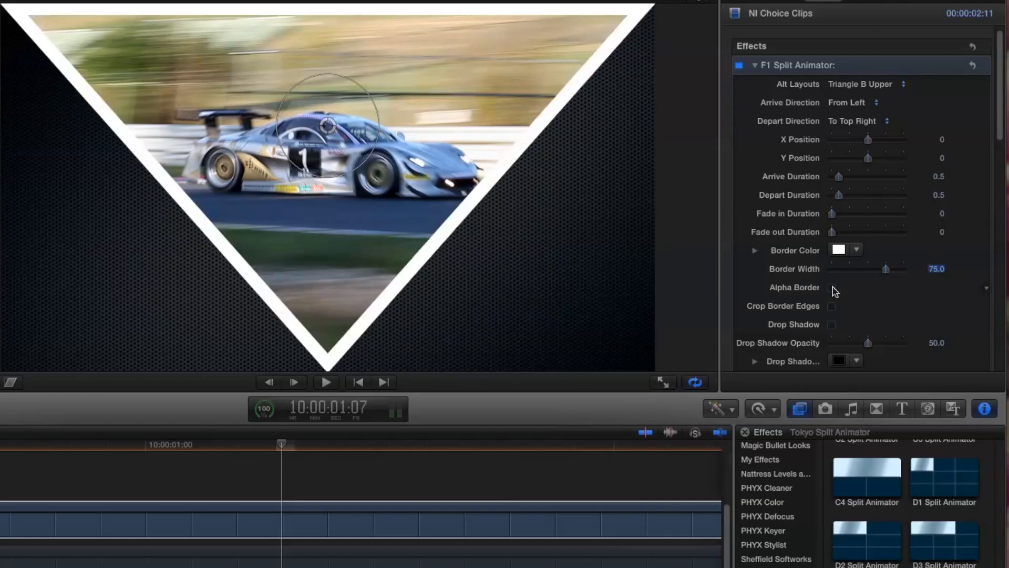
pyautogui.click(833, 287)
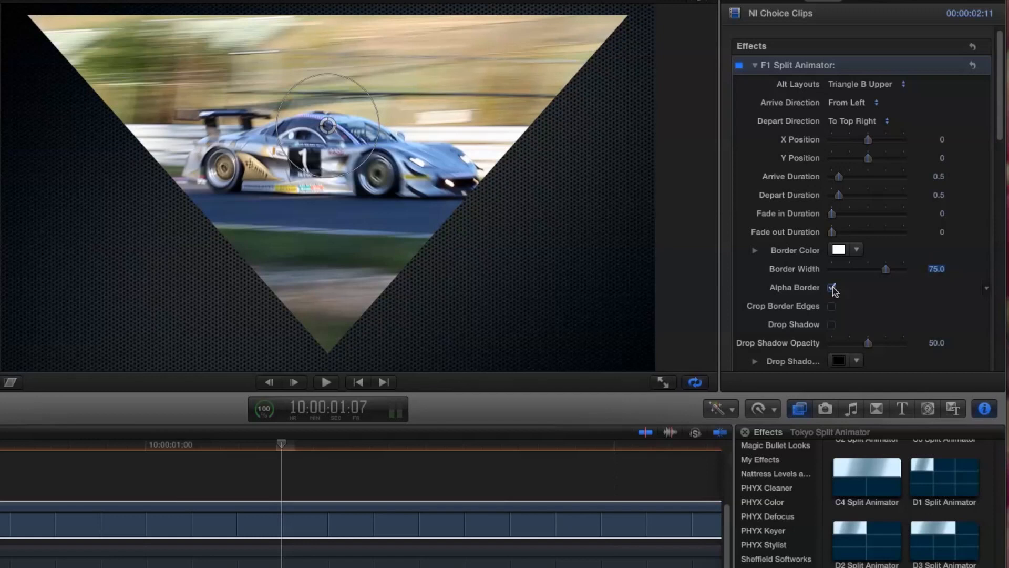
pyautogui.click(831, 287)
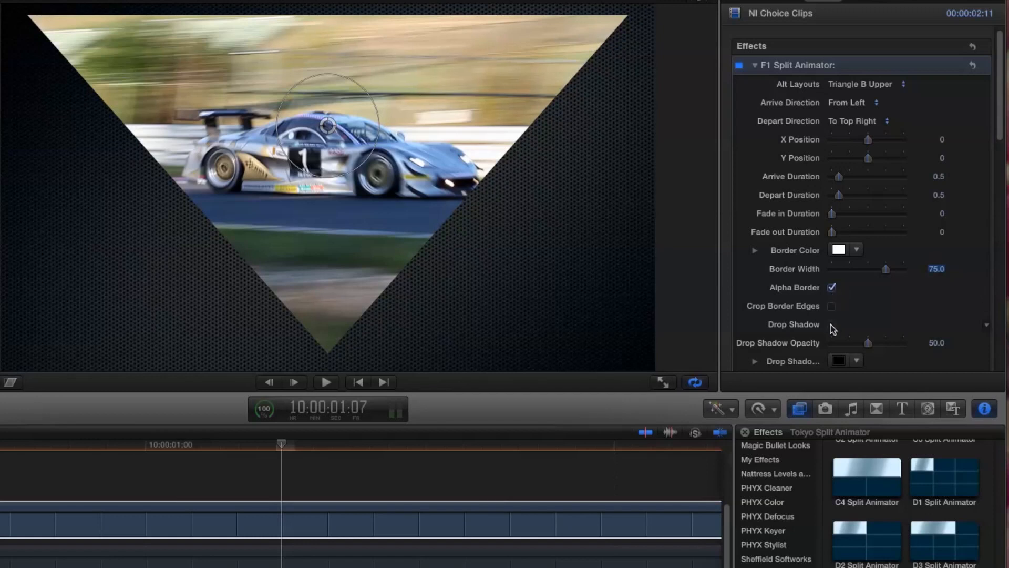
pyautogui.click(830, 325)
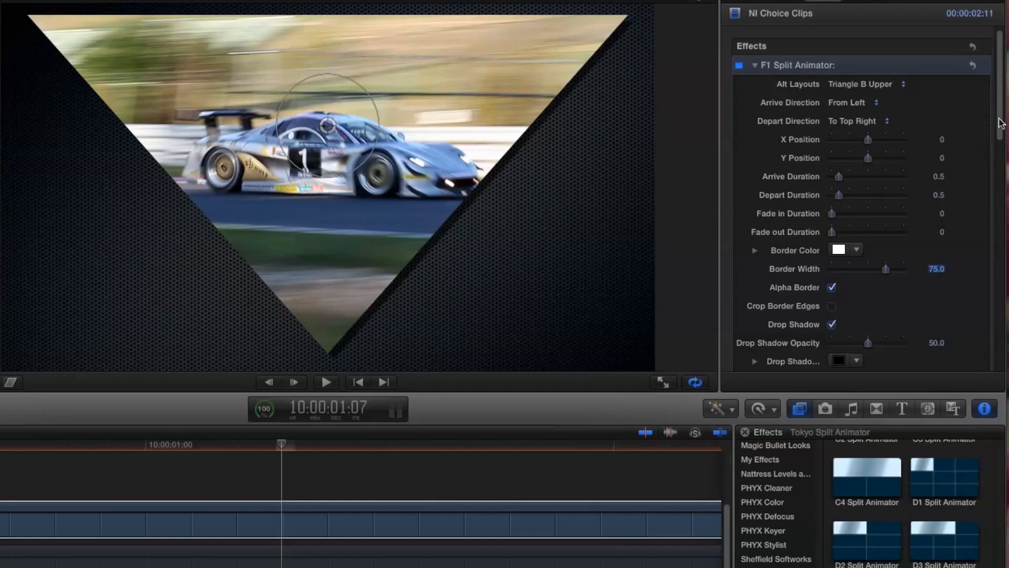
pyautogui.scroll(-3)
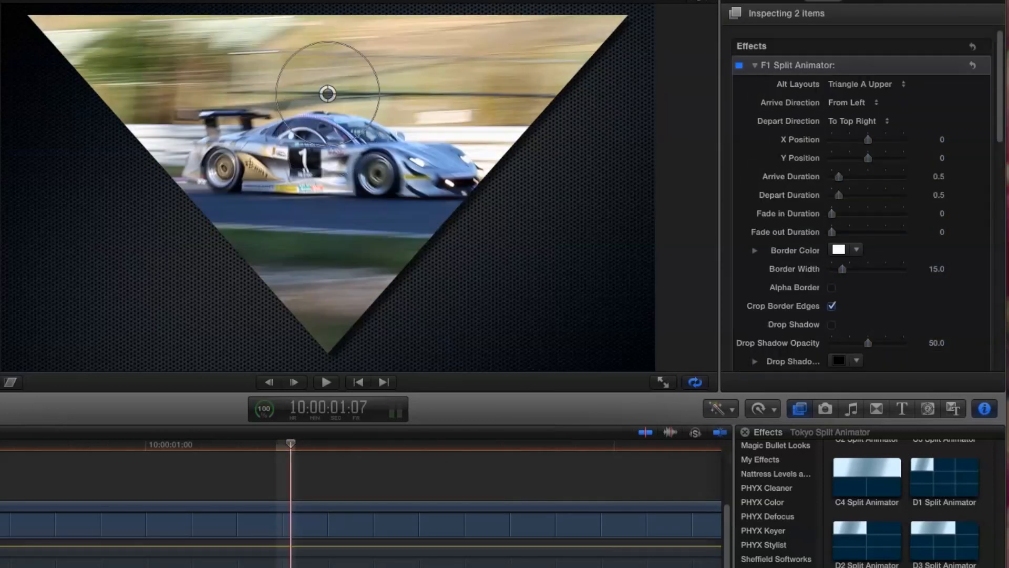
# - Set one clip to Triangle B Lower Right and confirm the other uses Triangle B Lower Left
pyautogui.click(755, 65)
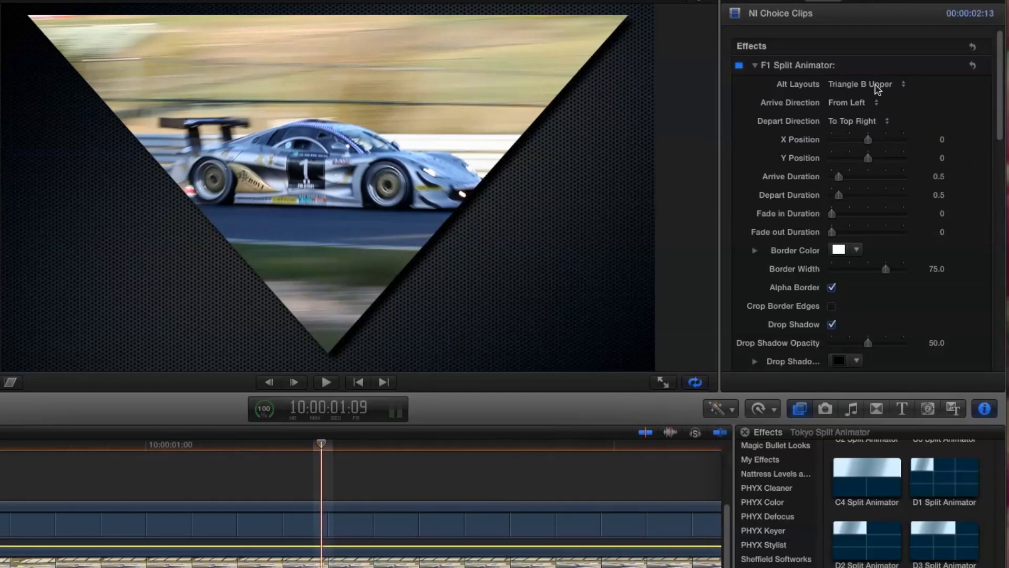
pyautogui.click(867, 84)
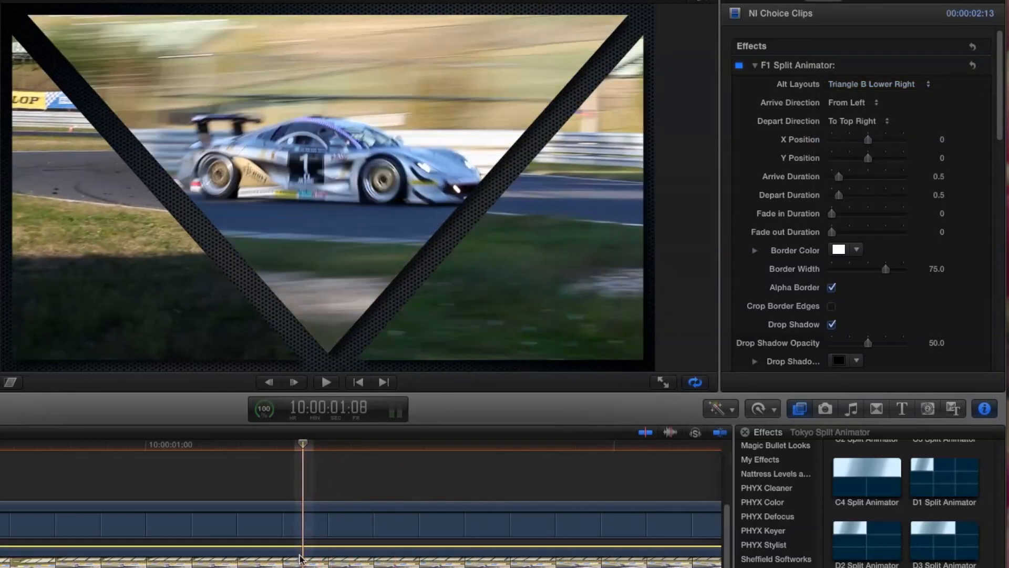
pyautogui.click(870, 84)
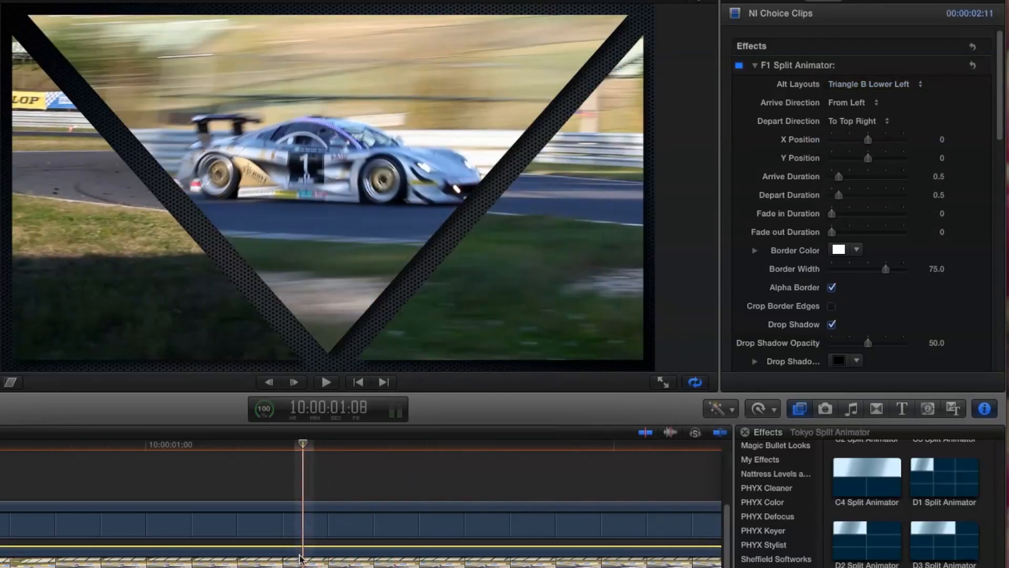